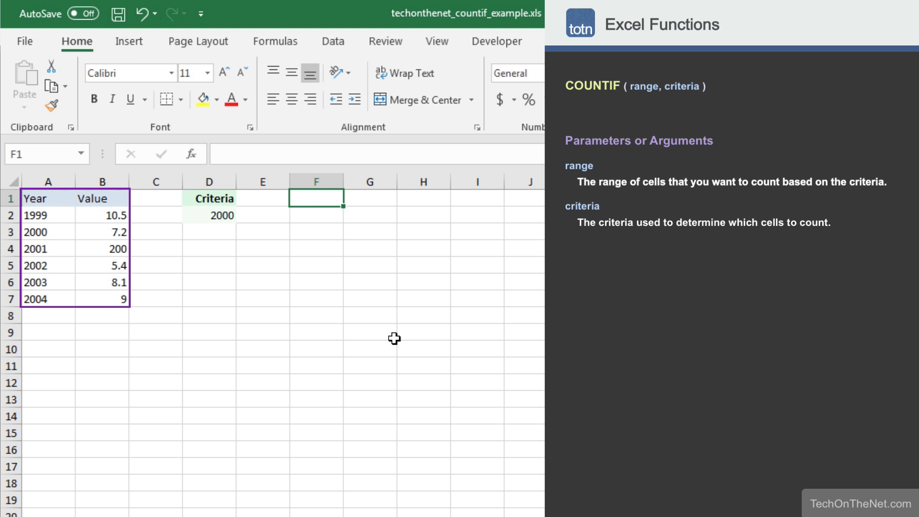
# Begin the formula =COUNTIF( in cell F1 beside the criteria.
pyautogui.click(210, 198)
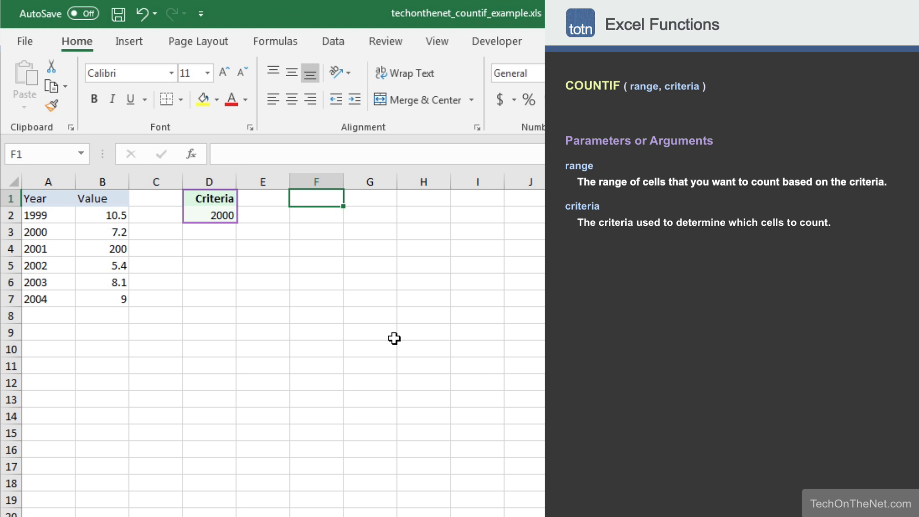
pyautogui.write('=C')
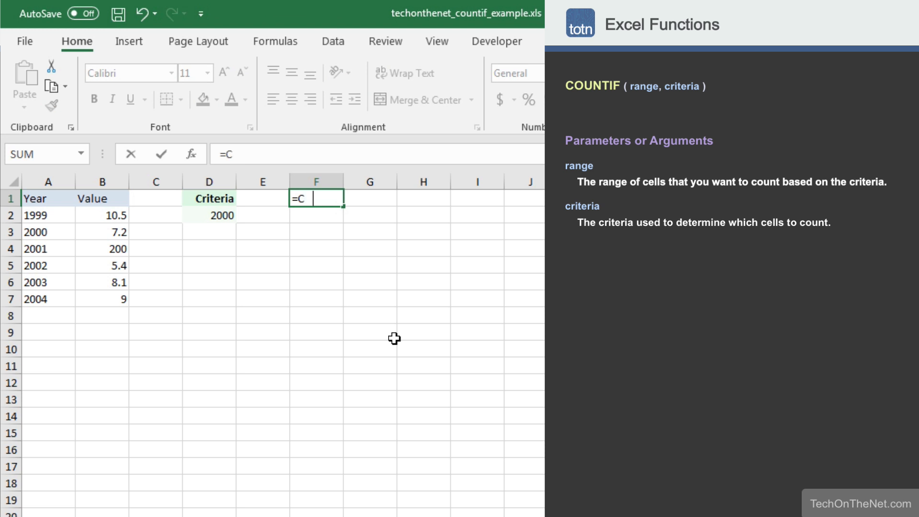
pyautogui.write('OUNTIF(')
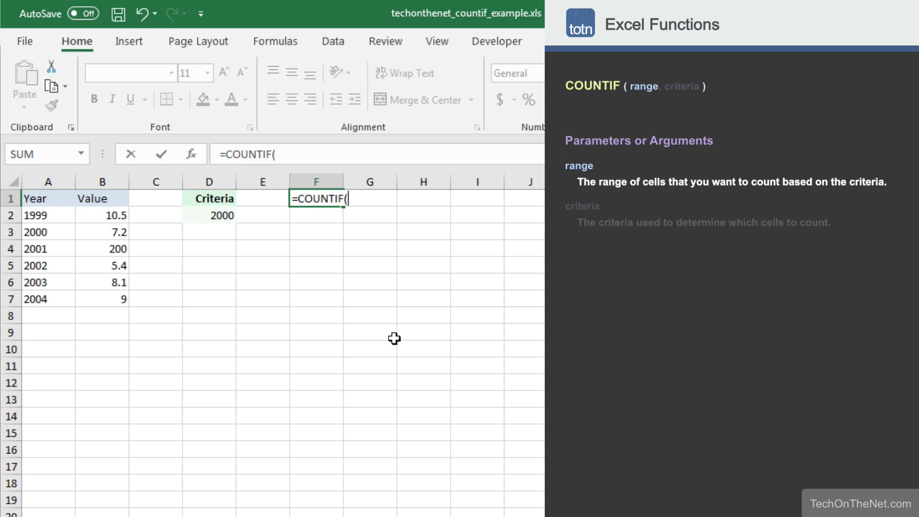
# Supply A2:A7 as the range and D2 (2000) as the criteria, giving =COUNTIF(A2:A7,D2).
pyautogui.click(48, 215)
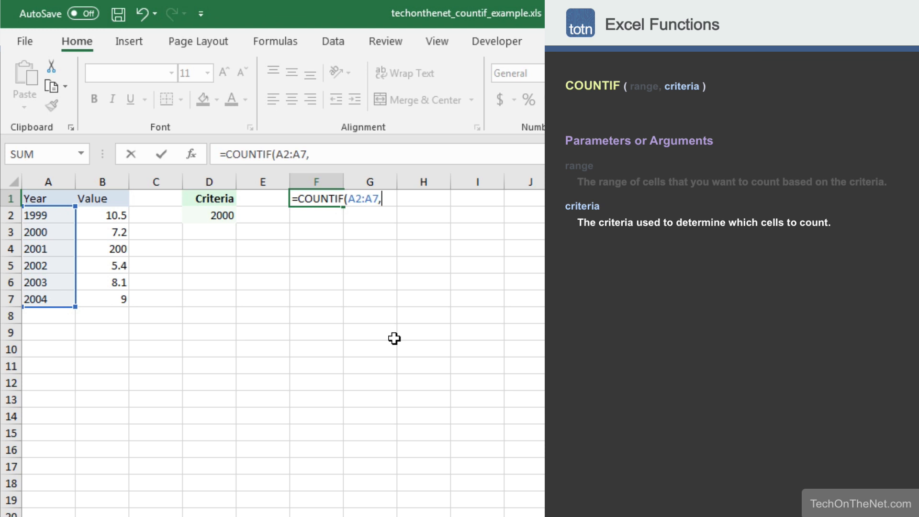
pyautogui.click(209, 216)
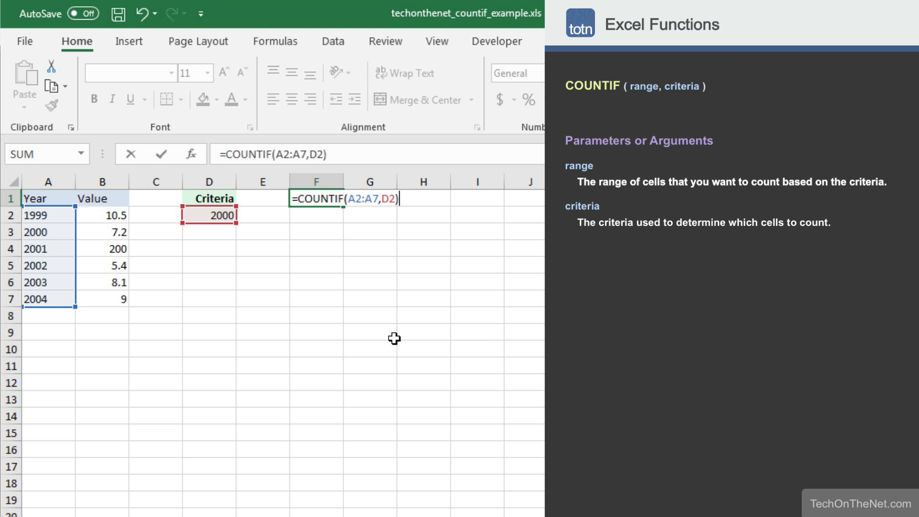
# Enter the finished COUNTIF formula so F1 returns 1.
pyautogui.press('Enter')
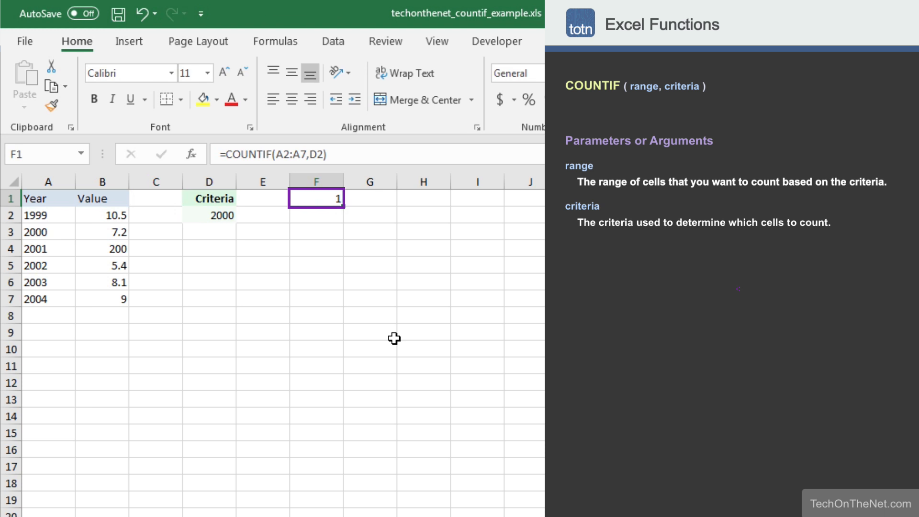